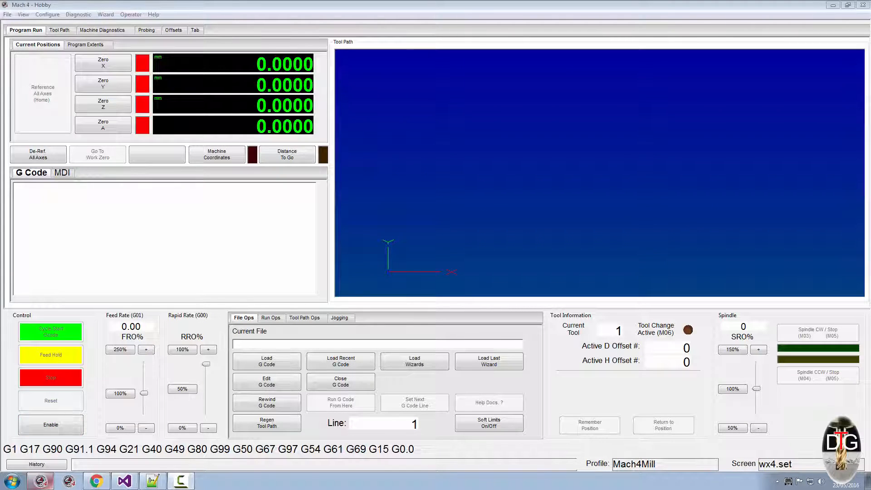
- Enter Edit Screen mode, expand the Default screen tree and show the rapid rate group's properties
click(50, 425)
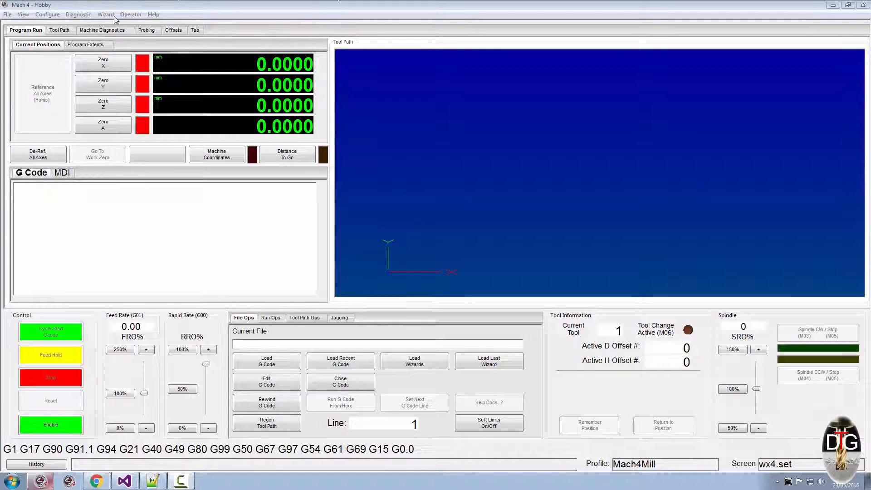
click(131, 14)
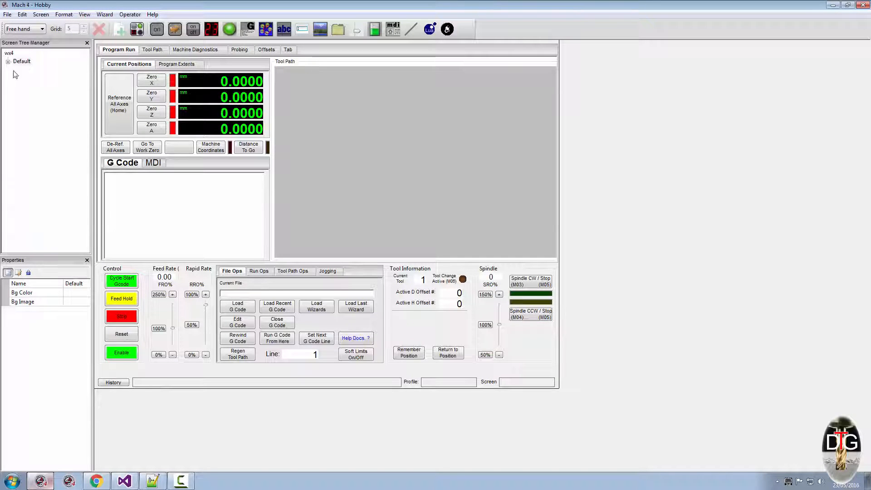
click(22, 61)
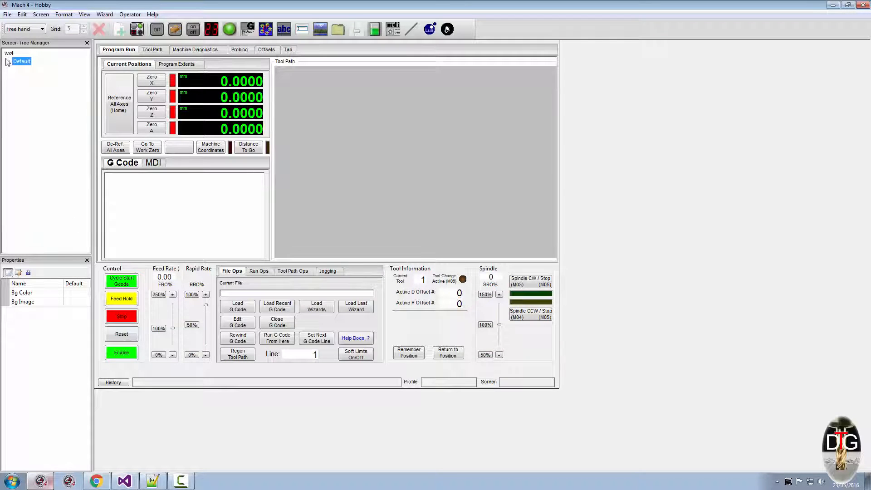
click(8, 61)
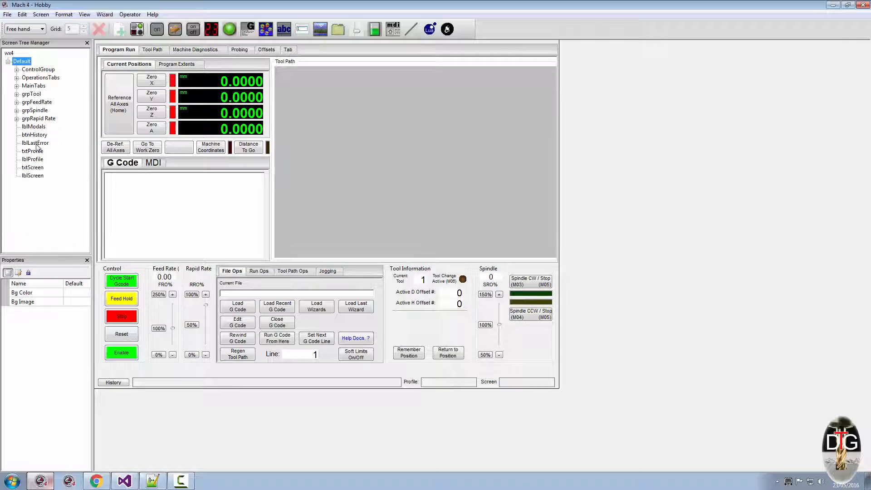
click(39, 118)
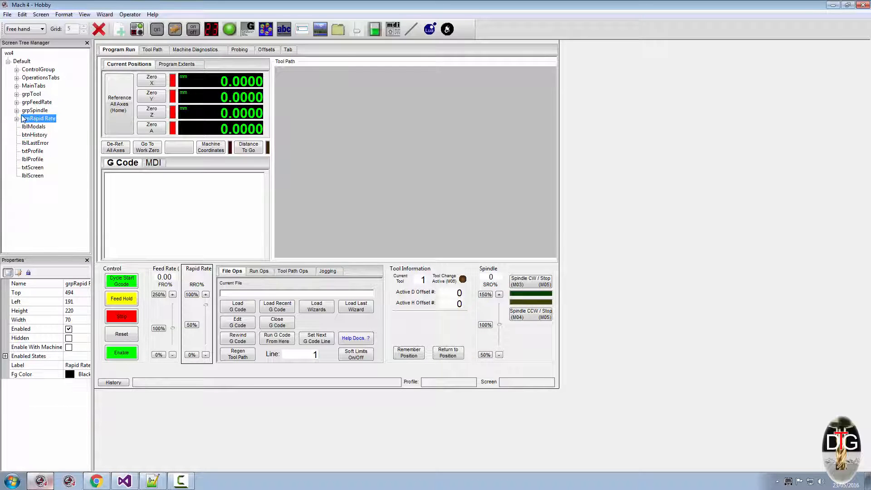
click(8, 53)
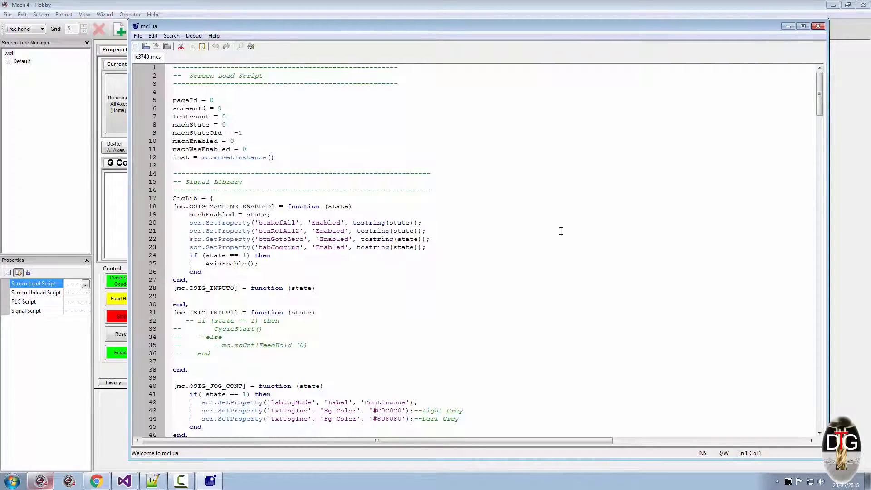
- Scroll through the Screen Load Script in mcLua, then close the editor window
scroll(down, 3)
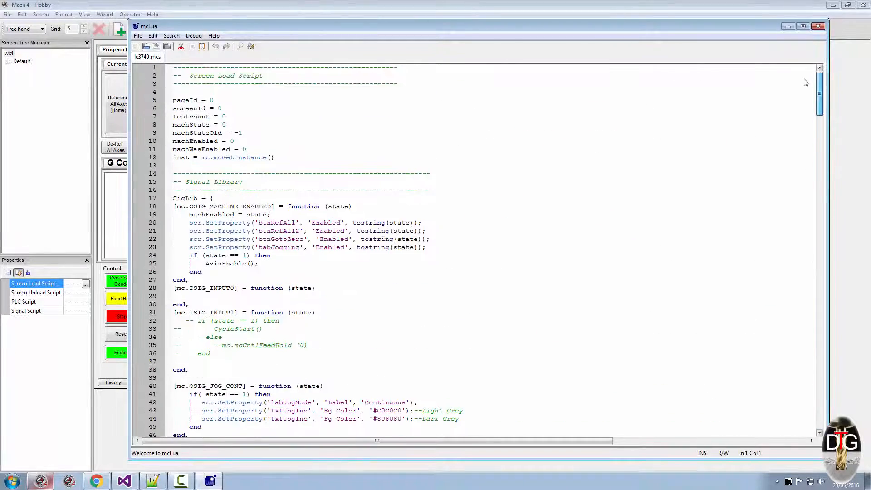
click(817, 26)
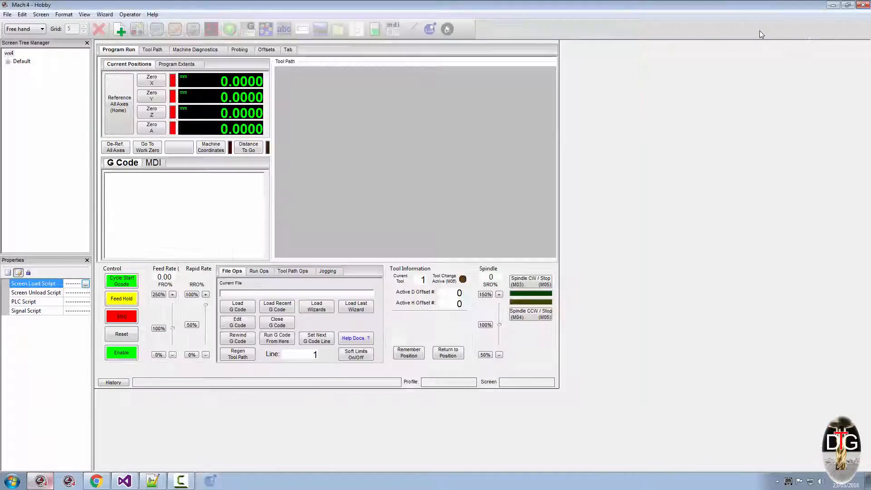